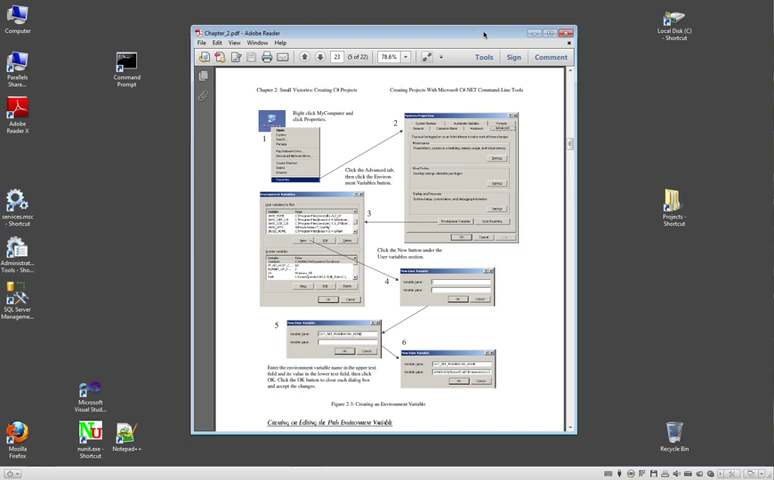
Launch the desktop Command Prompt shortcut to get an administrator console at the desktop path
double_click(127, 69)
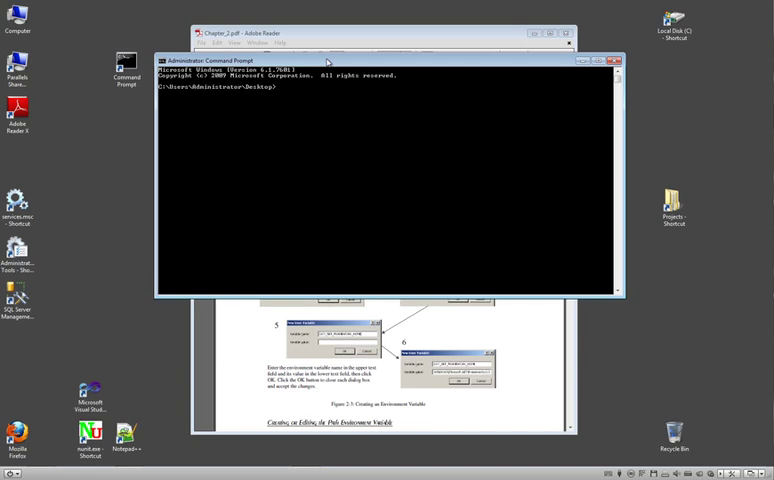
mouse_move(337, 62)
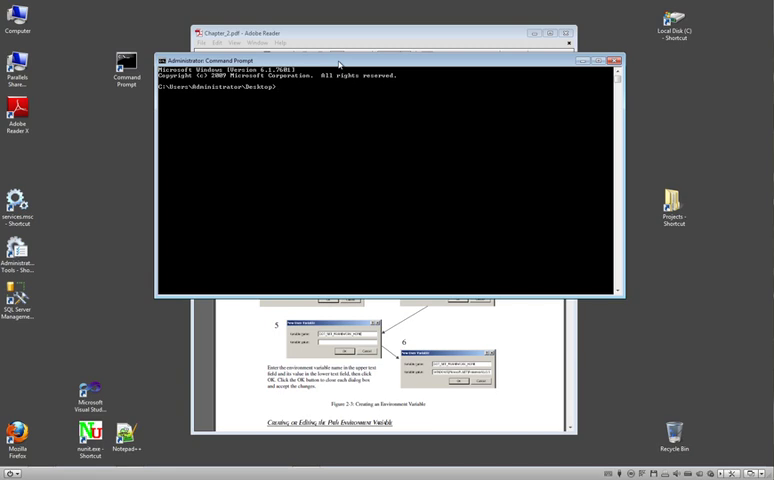
Enter text in the Command Prompt, then return to the Chapter 2 PDF on page 22
type("ccc")
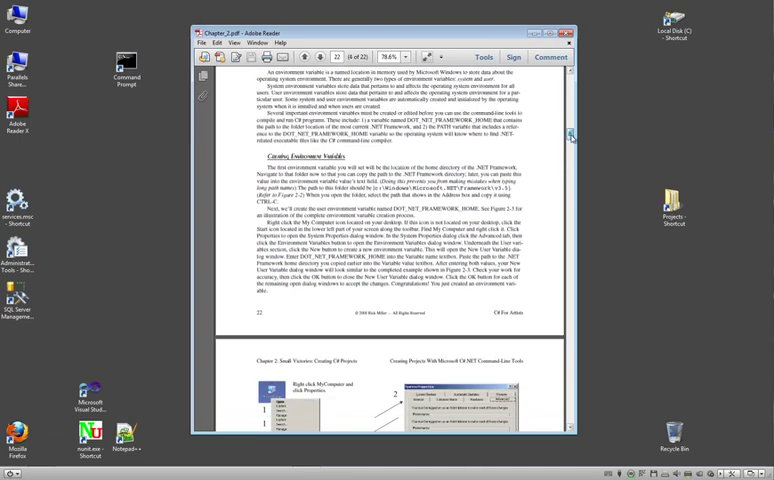
Scroll the PDF down to page 23's Figure 2-3, Creating an Environment Variable
scroll("down", 3)
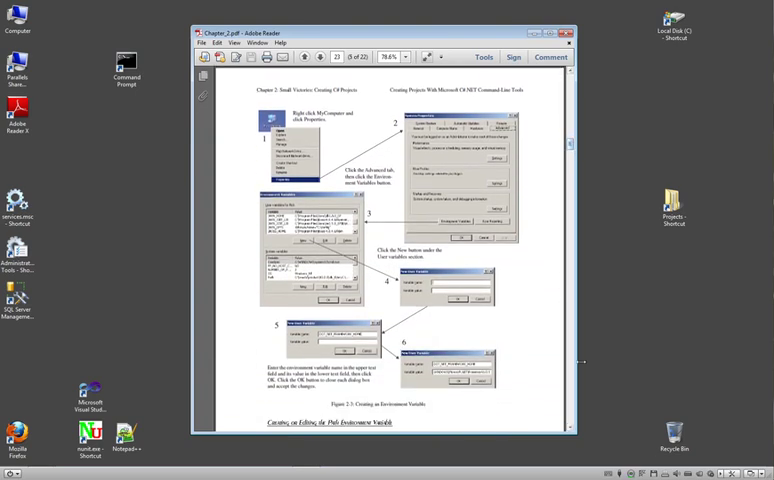
scroll("down", 3)
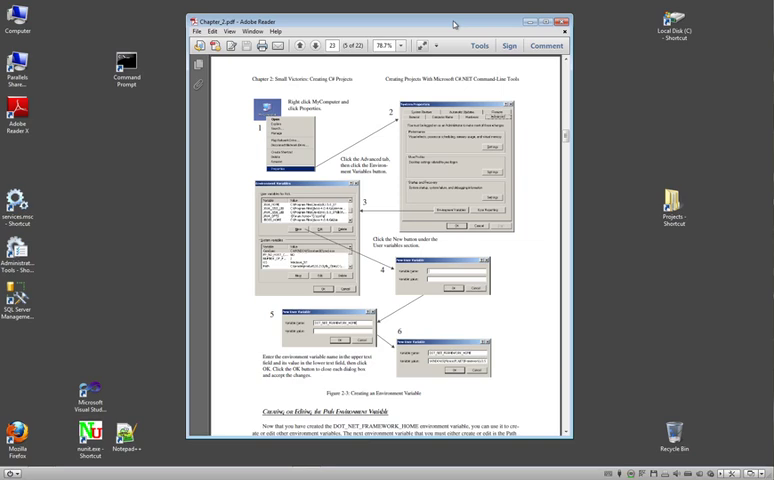
mouse_move(452, 24)
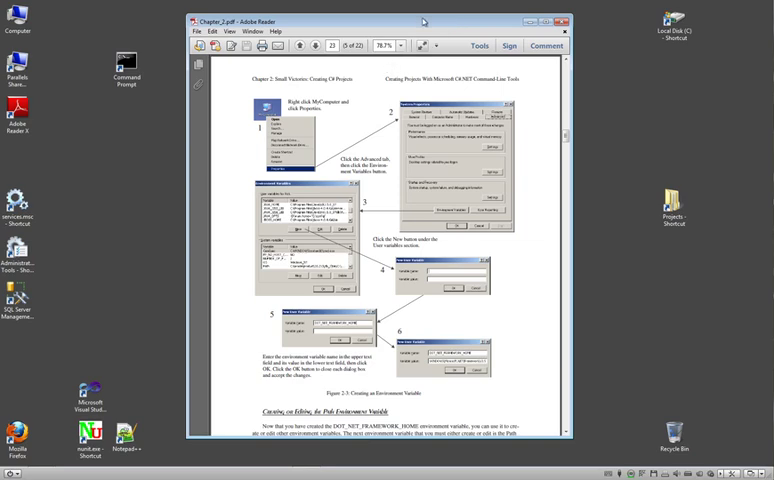
mouse_move(418, 20)
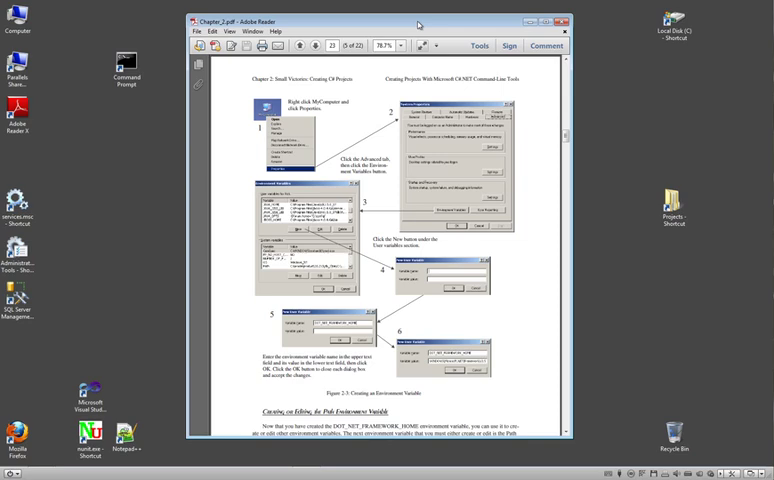
mouse_move(419, 22)
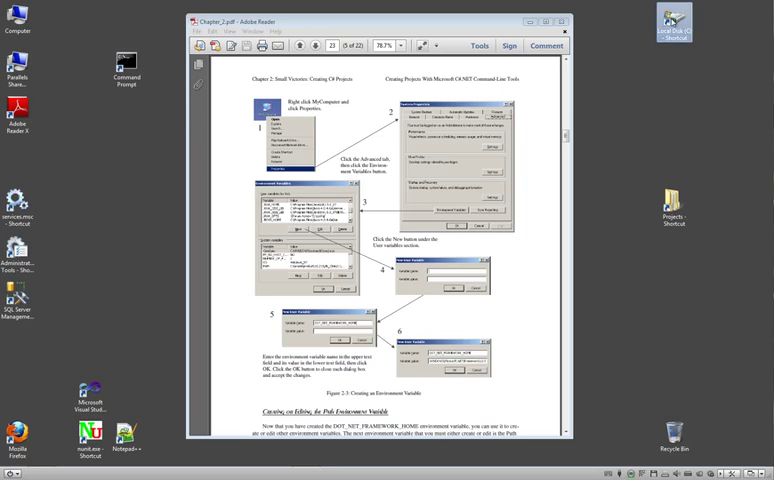
Open Local Disk (C:) and the Windows folder, scrolling through its contents
double_click(674, 20)
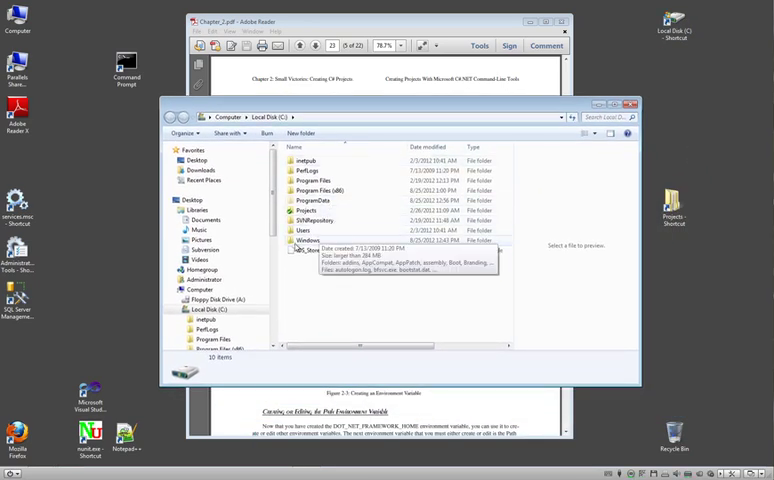
double_click(308, 240)
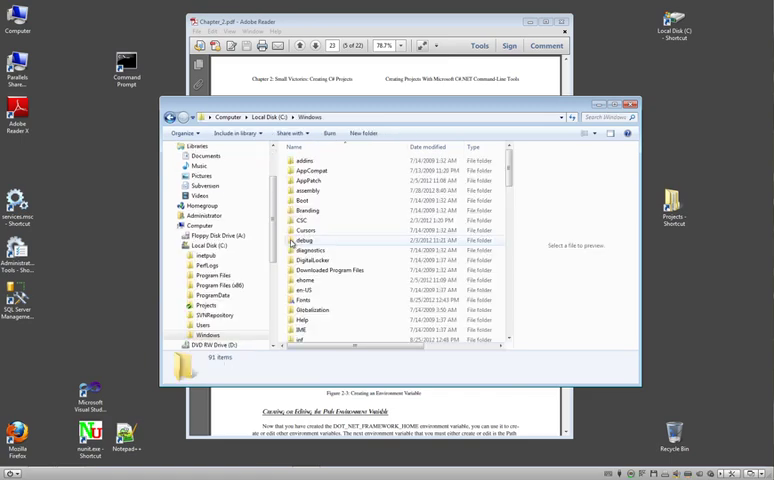
mouse_move(302, 241)
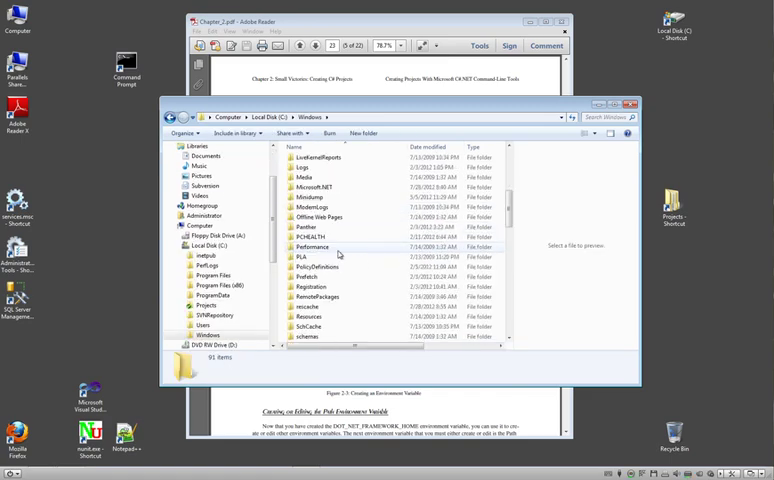
scroll("down", 3)
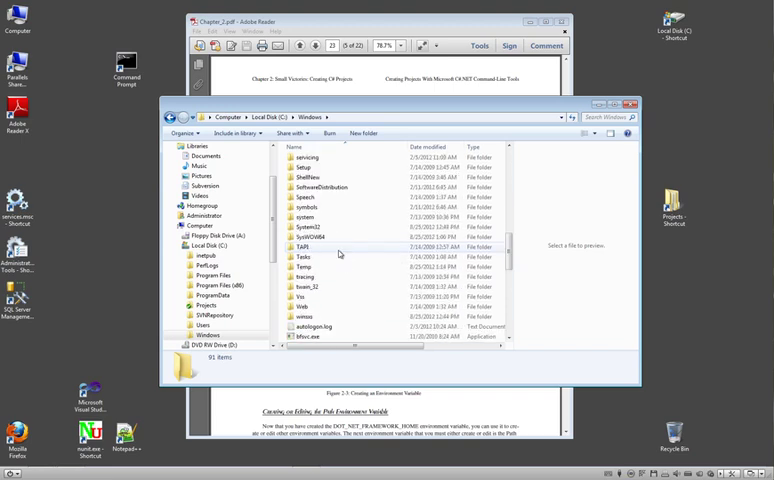
scroll("down", 3)
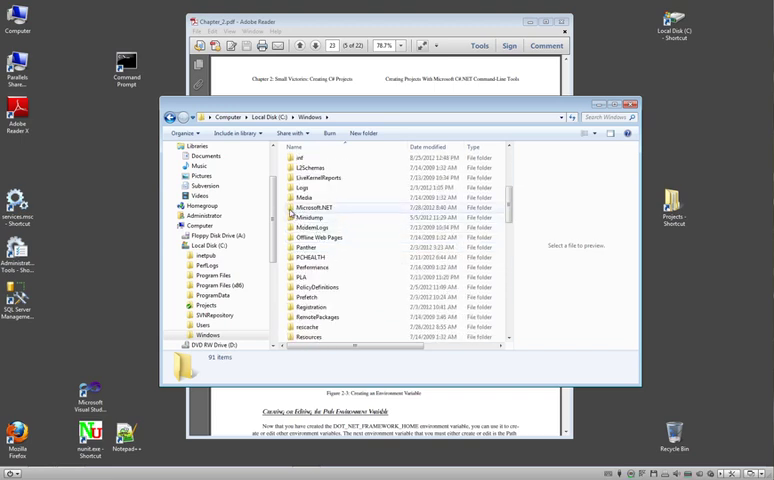
Go into Microsoft.NET\Framework v4.0.30319 and select the csc.exe compiler
double_click(312, 206)
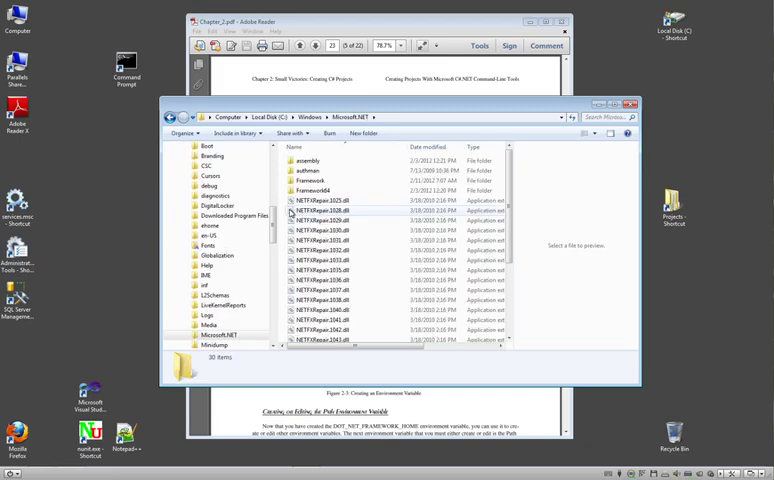
double_click(306, 174)
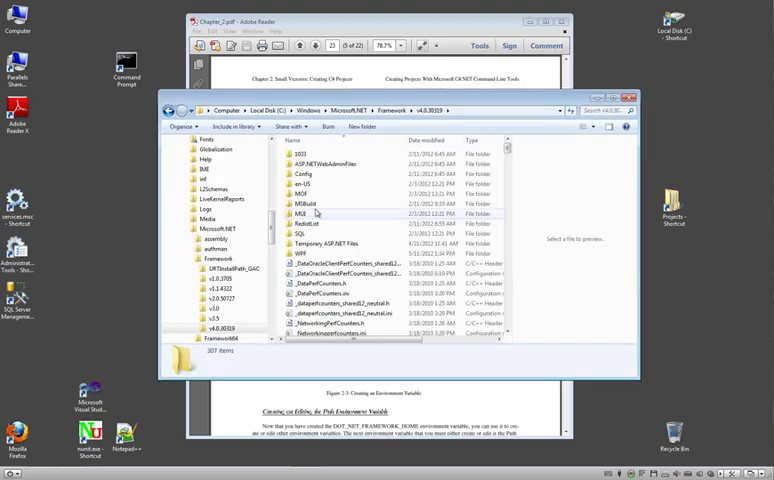
scroll("down", 3)
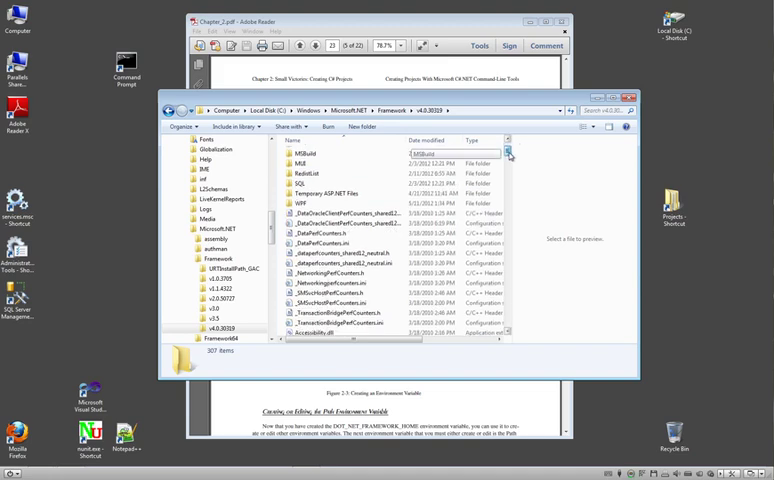
scroll("down", 3)
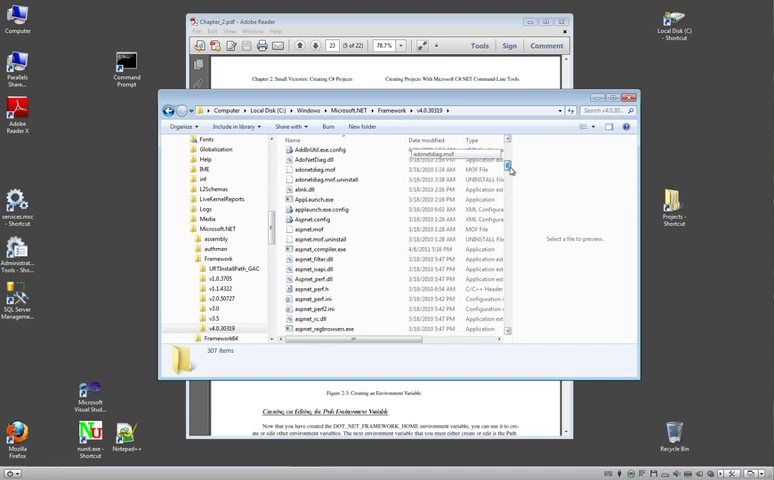
scroll("down", 3)
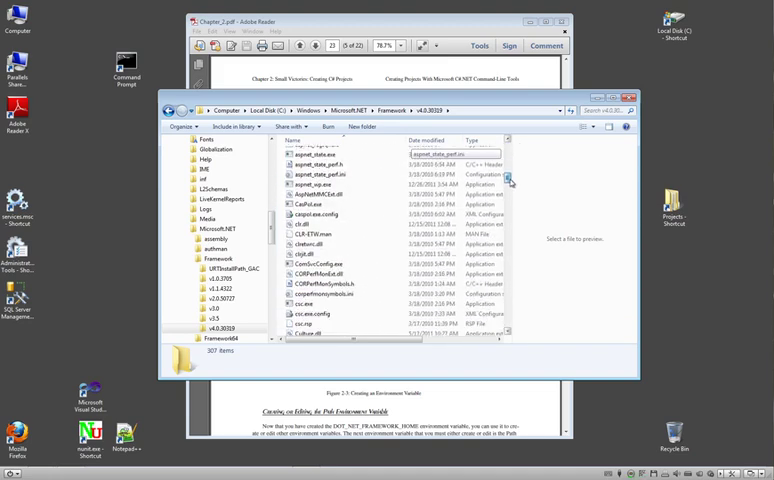
scroll("down", 3)
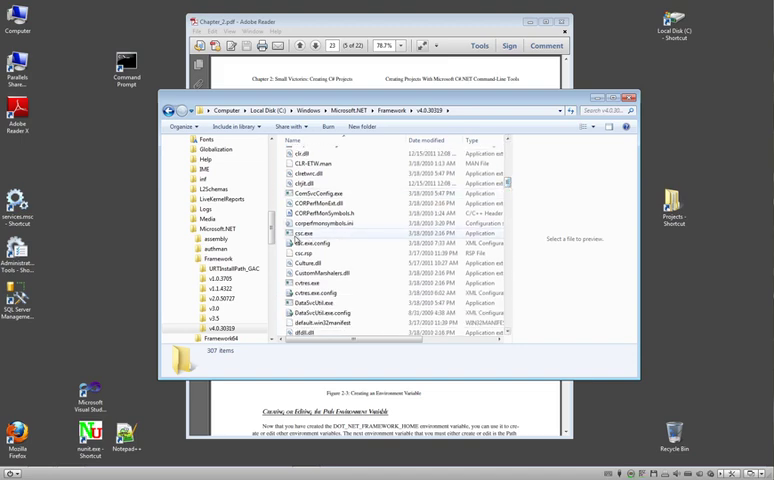
left_click(305, 233)
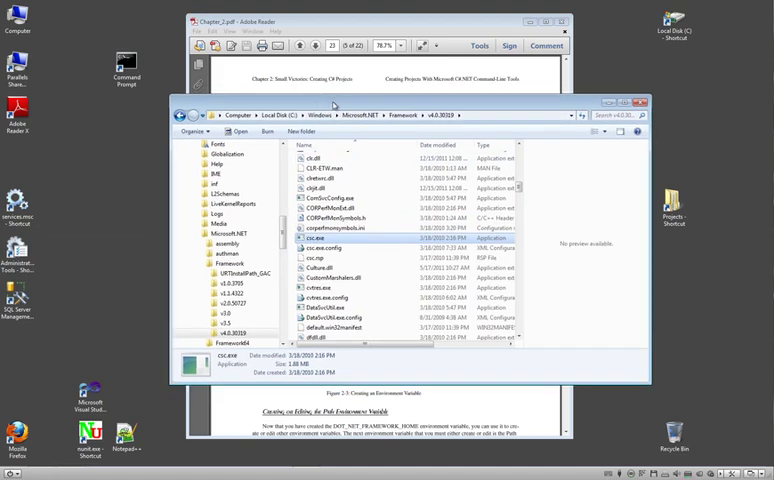
Close the Explorer window showing the Framework folder
left_click(400, 115)
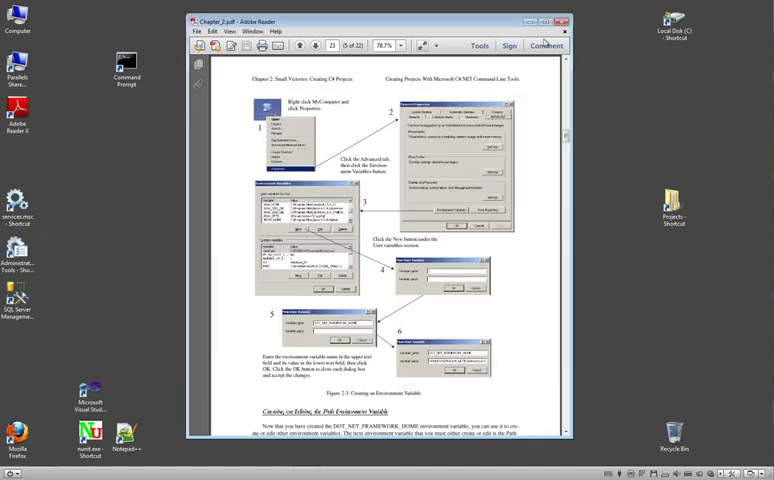
mouse_move(84, 347)
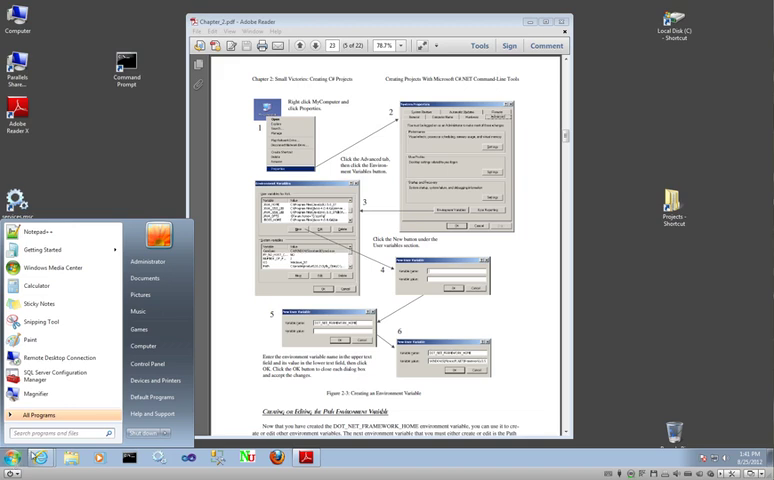
mouse_move(136, 345)
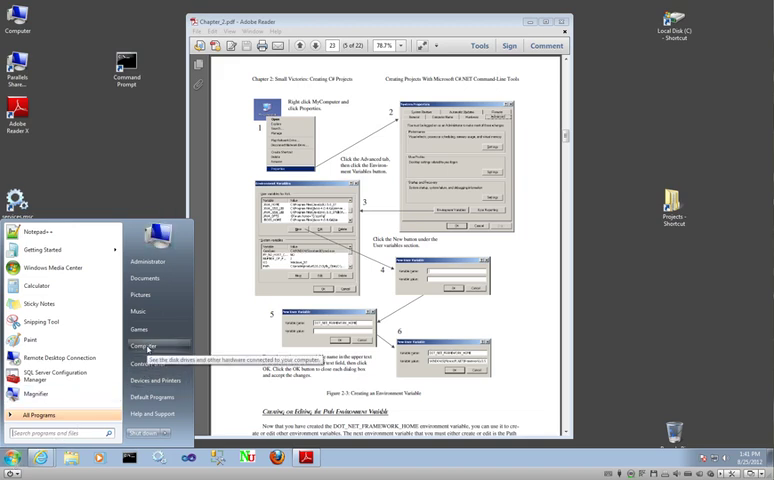
Open Computer's Properties from the Start menu to show the System page
right_click(145, 346)
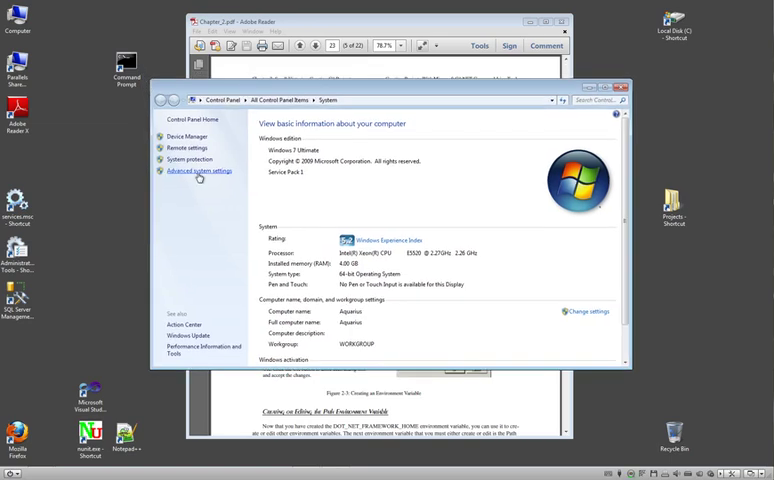
Open Advanced system settings, then the Environment Variables dialog
left_click(198, 170)
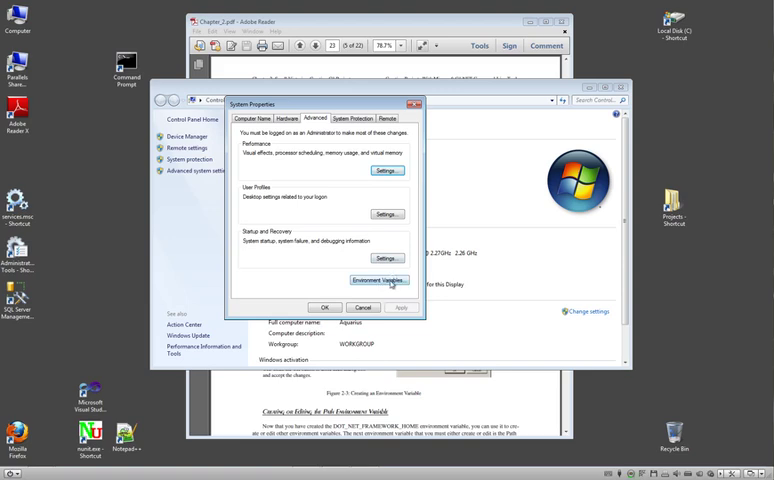
left_click(381, 279)
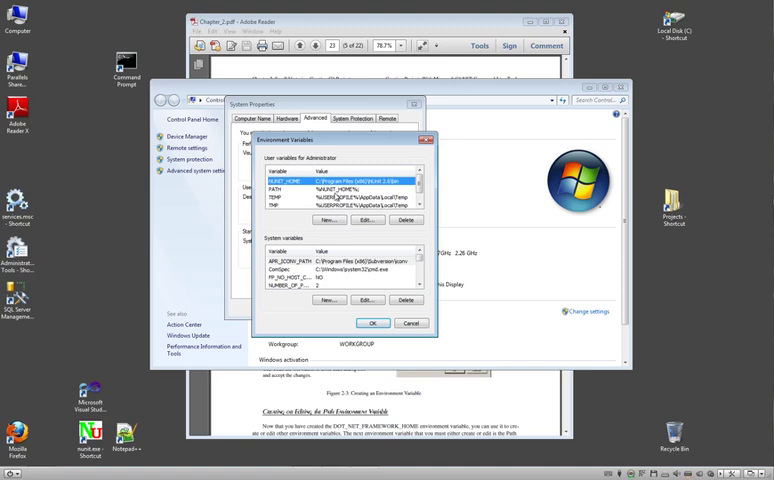
mouse_move(352, 188)
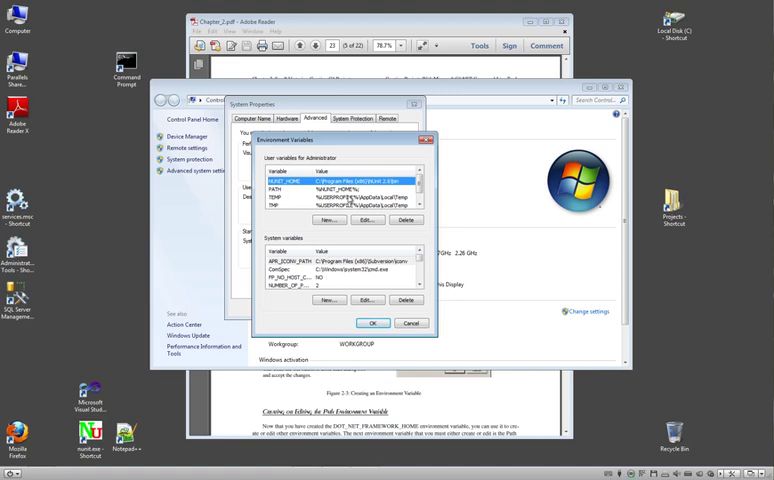
mouse_move(333, 224)
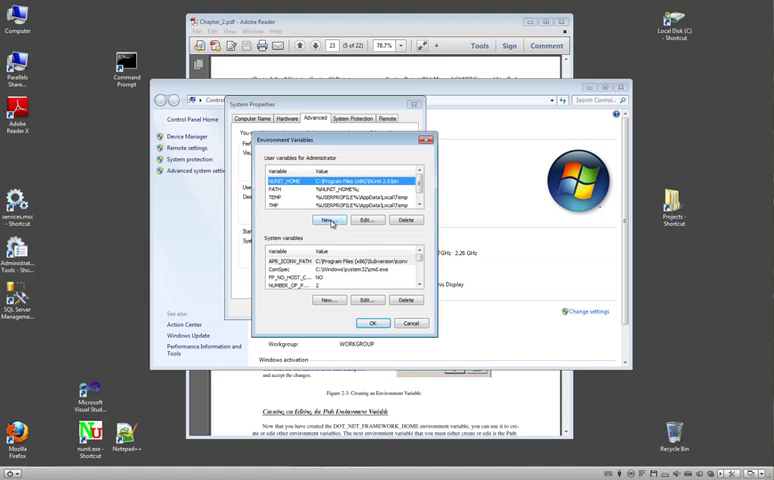
Create user variable DOT_NET_HOME pointing to the .NET Framework v4.0.30319 folder
left_click(328, 220)
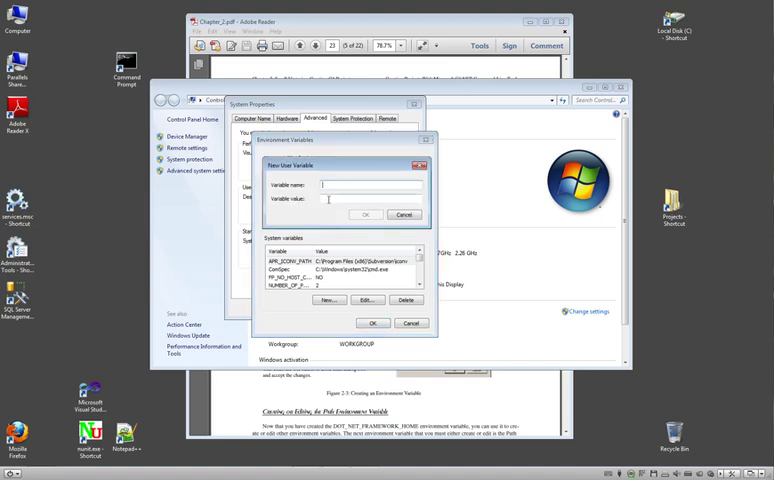
type("DOT")
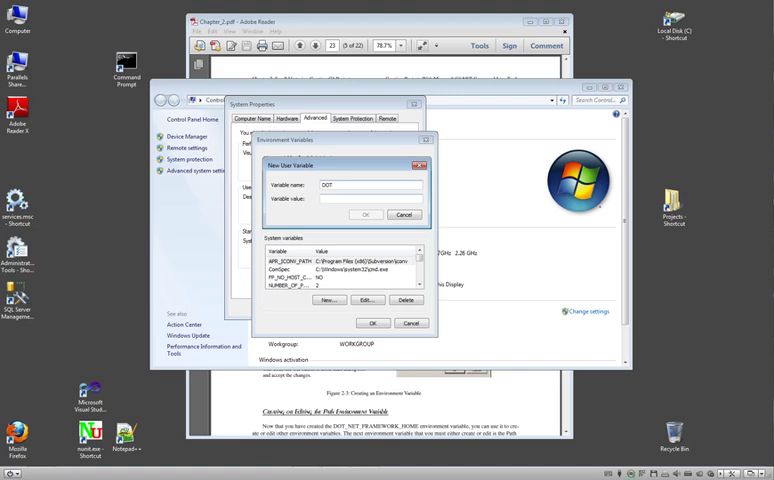
type("_NET_HOME")
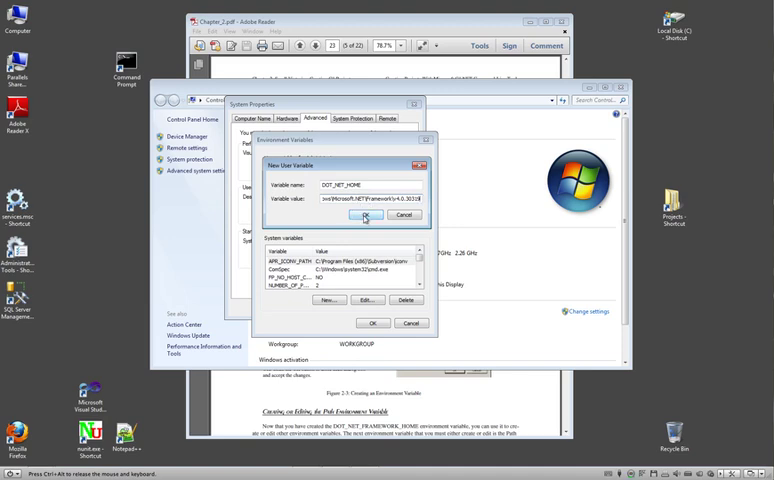
left_click(367, 216)
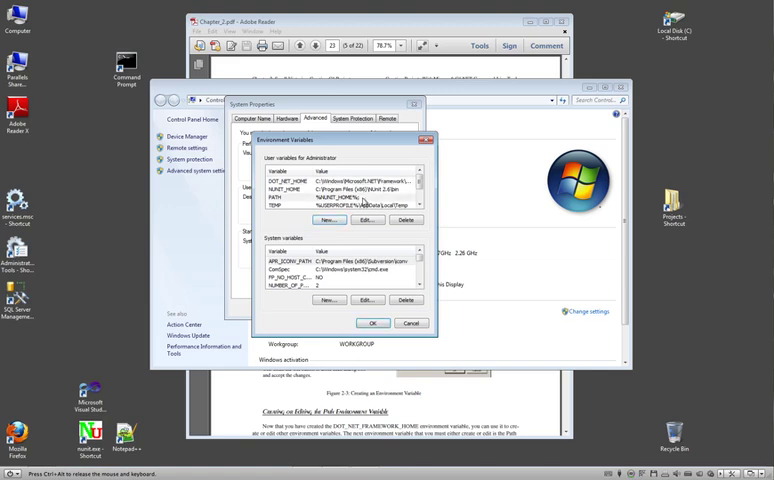
Select the user PATH variable (%NUNIT_HOME%;) and open it for editing
left_click(300, 198)
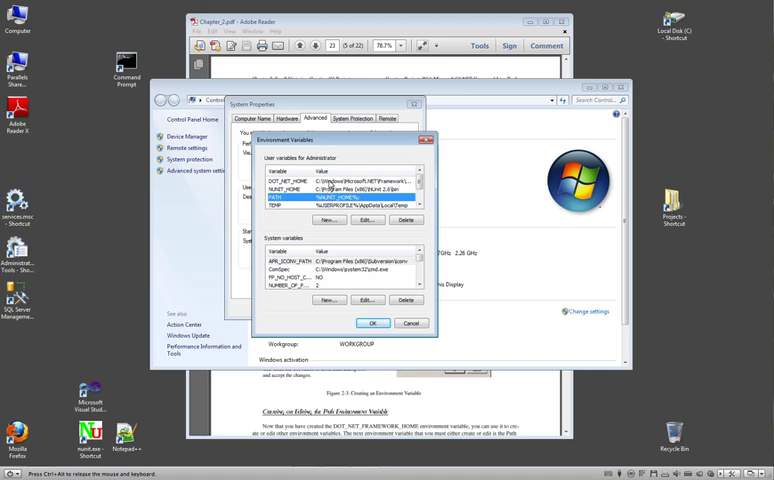
left_click(300, 179)
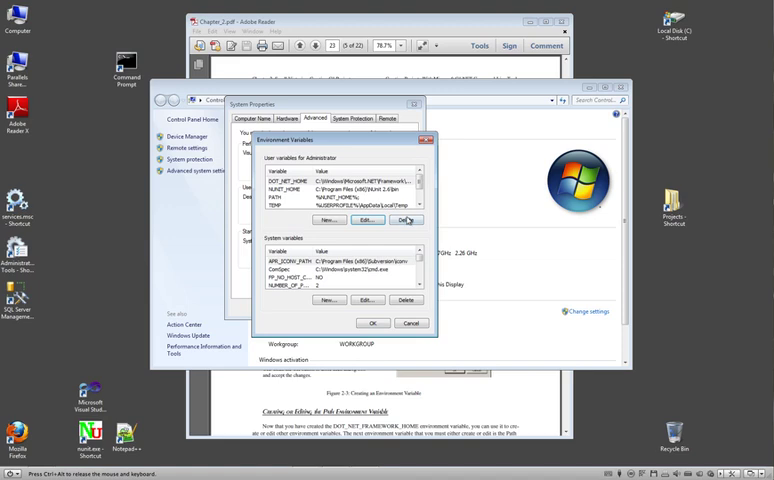
left_click(361, 219)
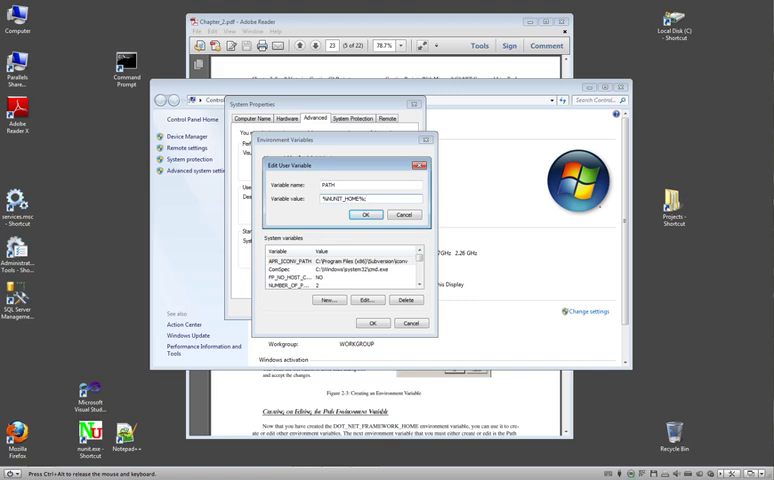
Append %DOT_NET_HOME% to the user PATH and confirm both dialogs
type("%DI")
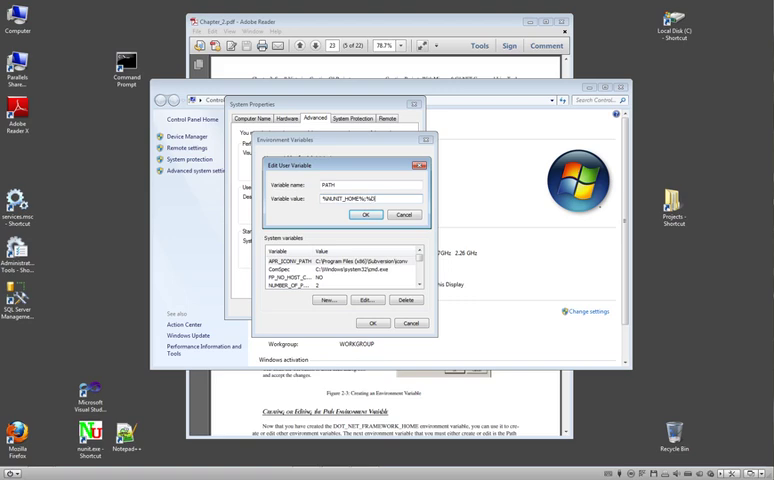
type("%DOT_NET_HOME")
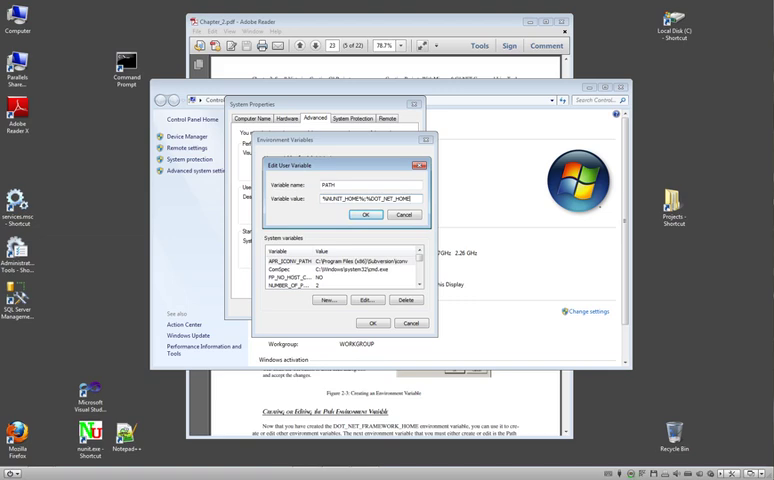
left_click(362, 215)
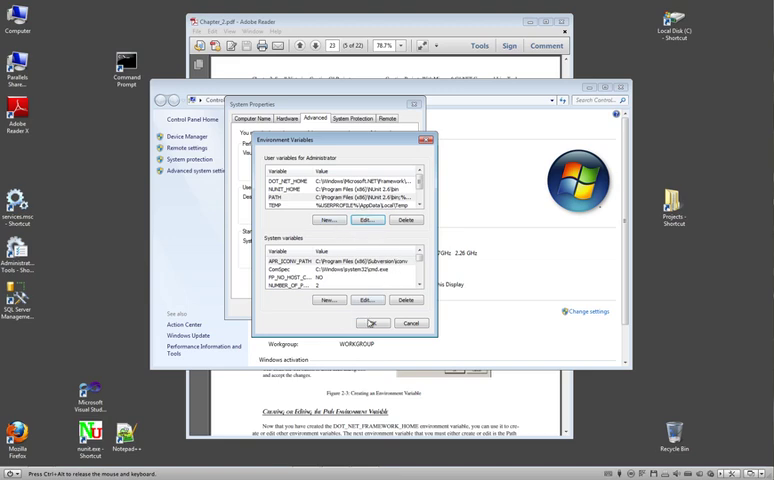
left_click(372, 322)
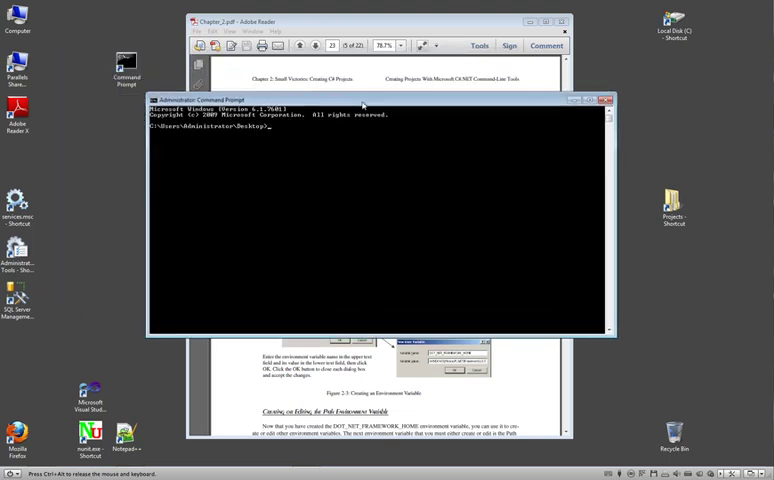
mouse_move(349, 141)
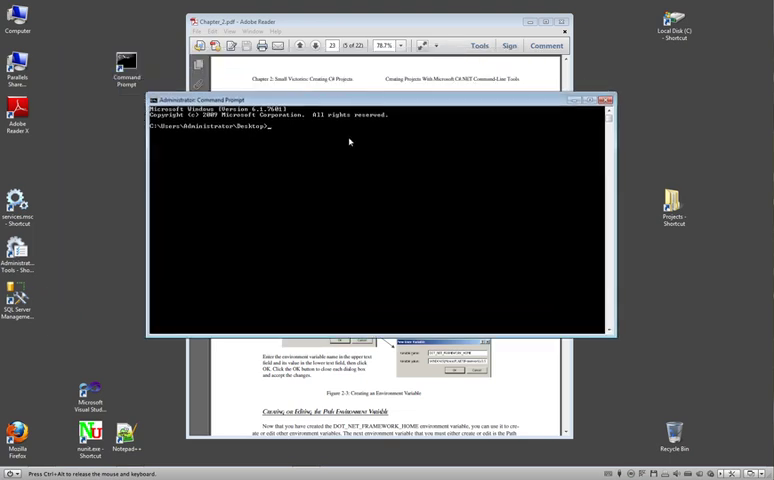
Run cd %DOT_NET_HOME% in Command Prompt to test the new variable
type("csc")
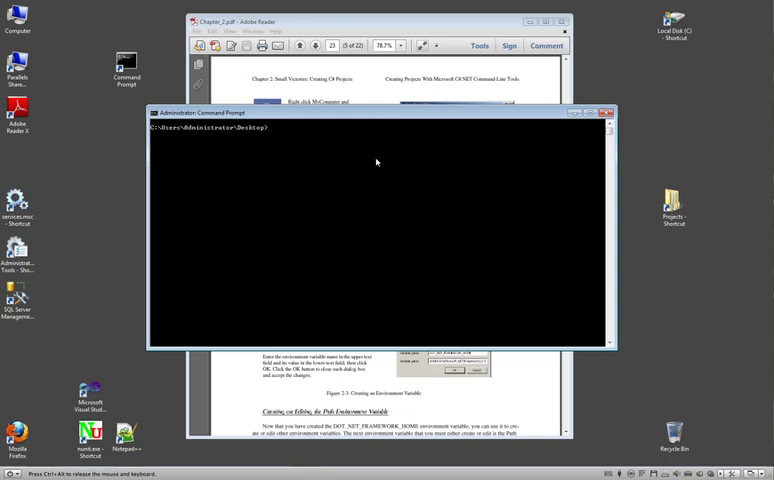
type("c")
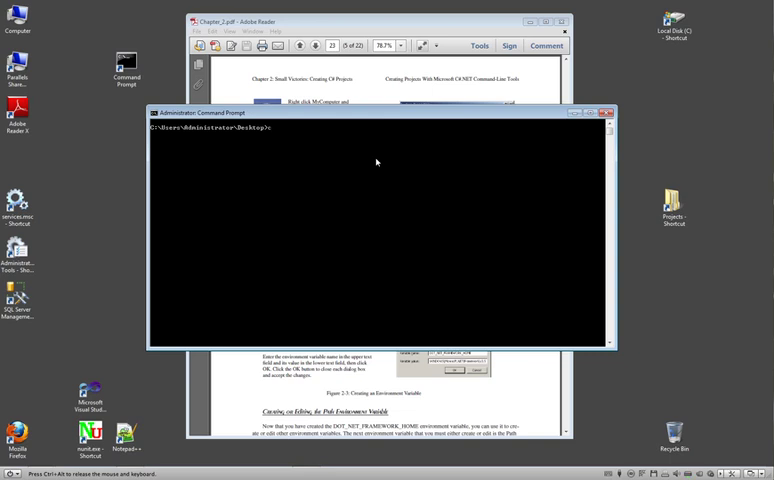
type("cd xD")
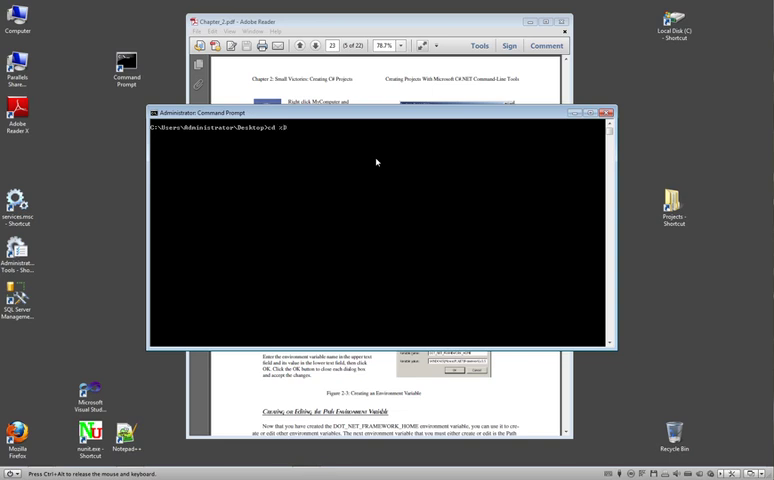
type("OT_NET_H")
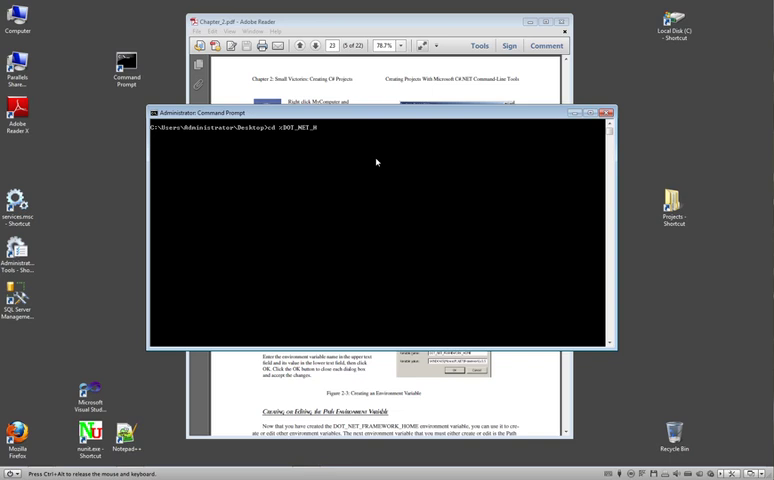
type("OME")
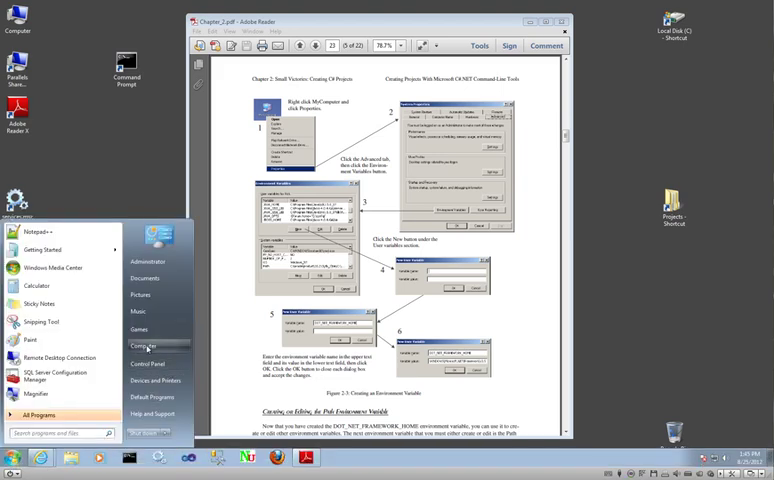
Open Computer's Properties from the Start menu to show the System window
left_click(143, 346)
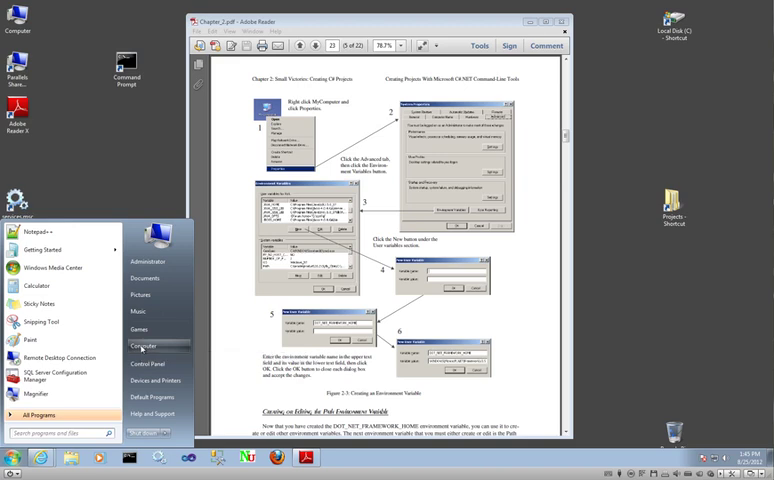
right_click(139, 345)
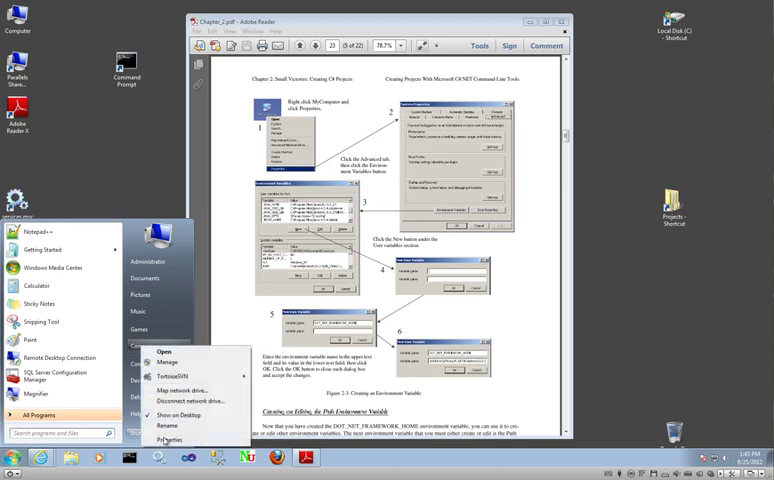
left_click(177, 449)
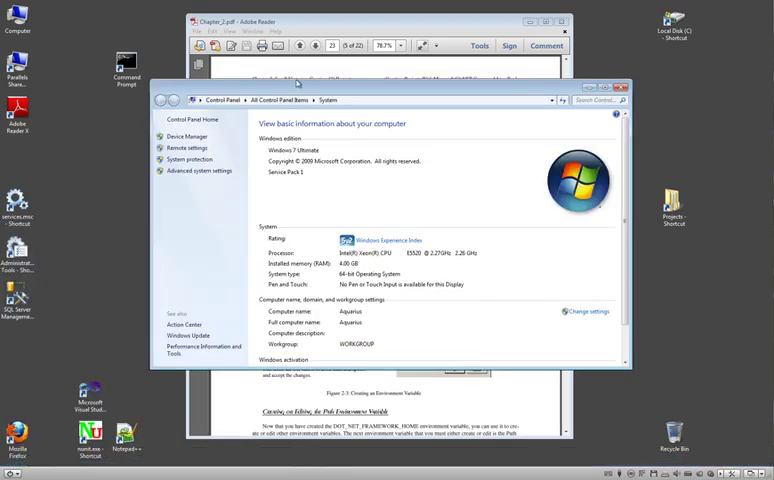
mouse_move(197, 171)
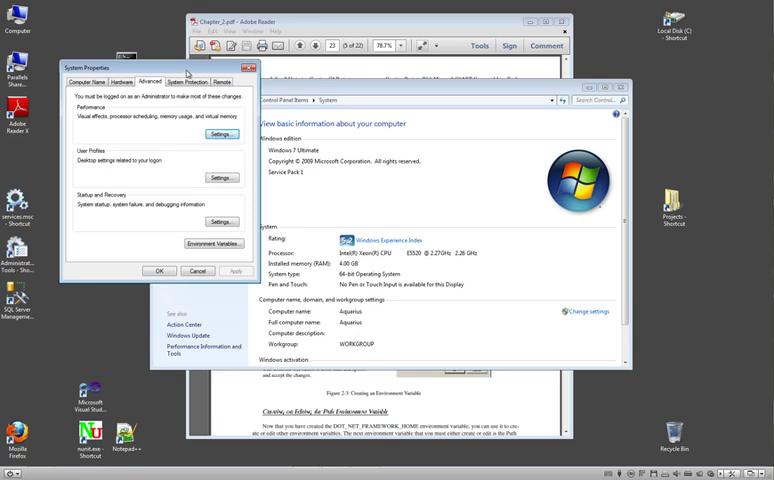
Close System Properties and the Chapter_2.pdf document in Adobe Reader
left_click(212, 244)
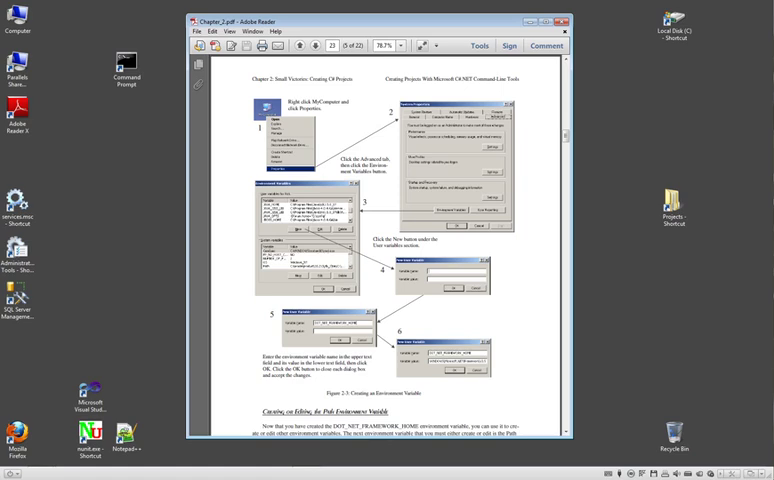
left_click(580, 23)
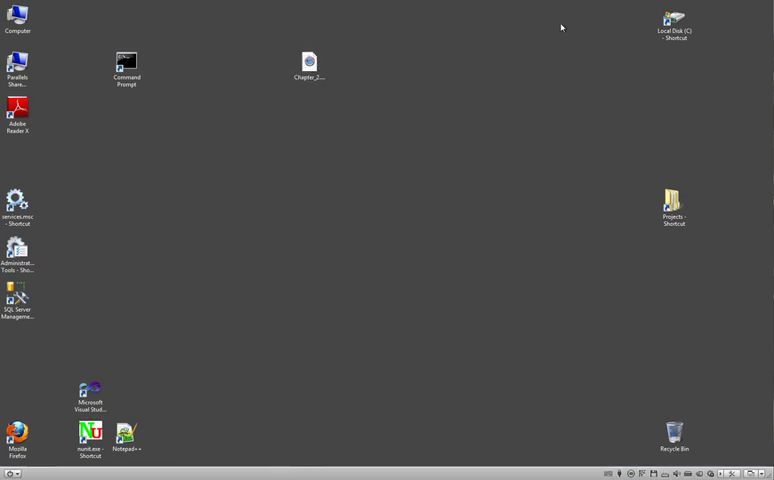